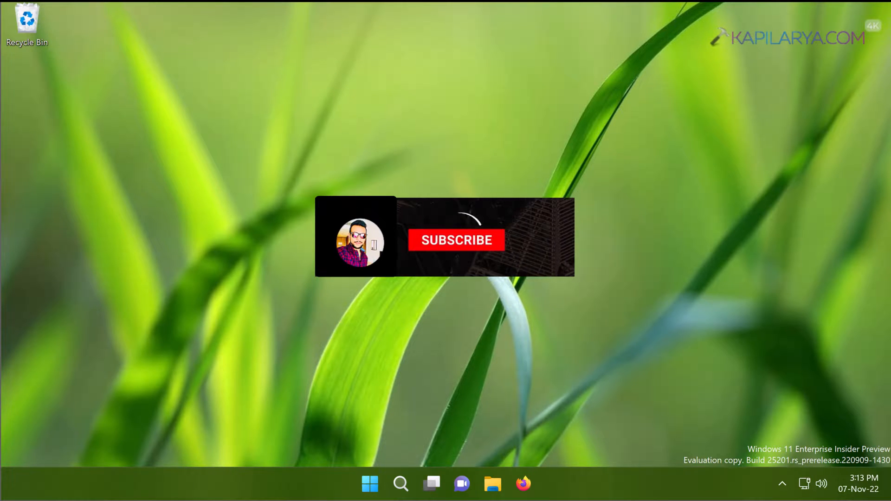
# Step: Bring up the Pictures folder's properties from File Explorer's Quick access
pyautogui.click(456, 239)
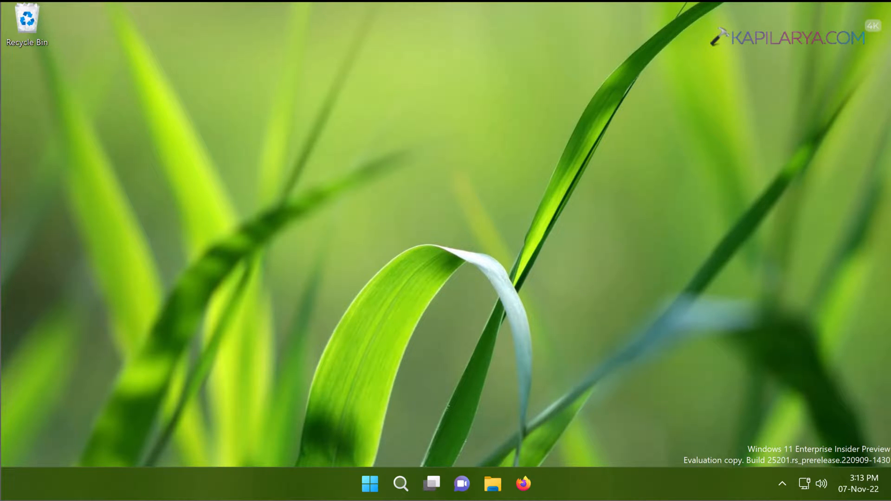
pyautogui.moveTo(867, 284)
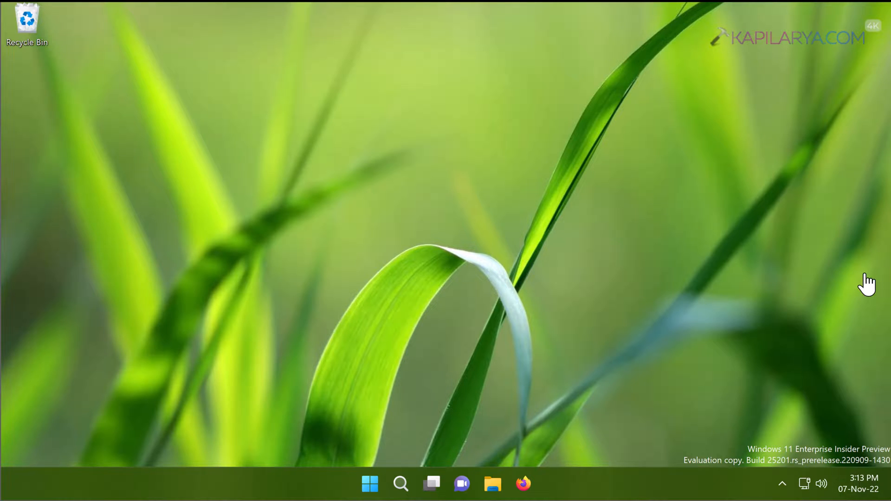
pyautogui.moveTo(587, 378)
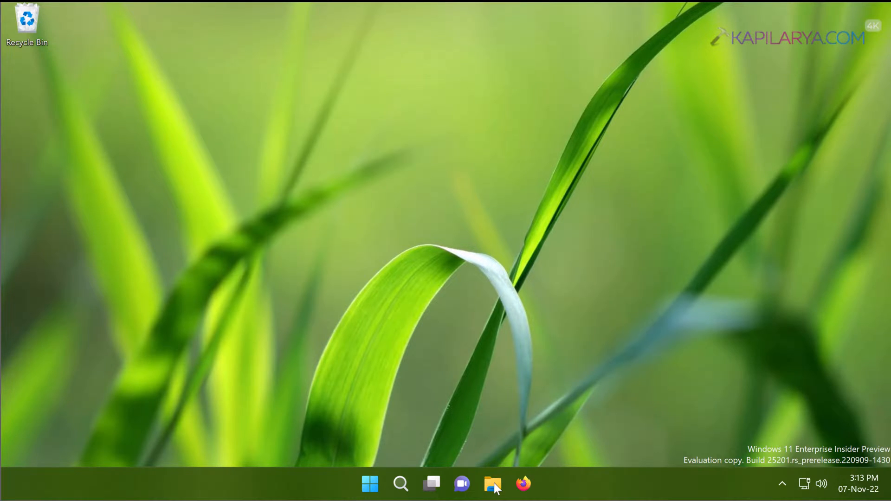
pyautogui.click(492, 484)
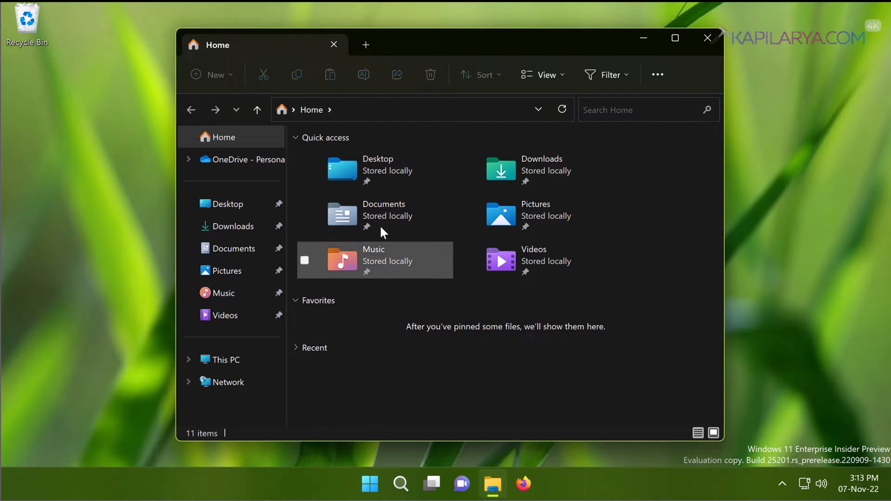
pyautogui.click(533, 215)
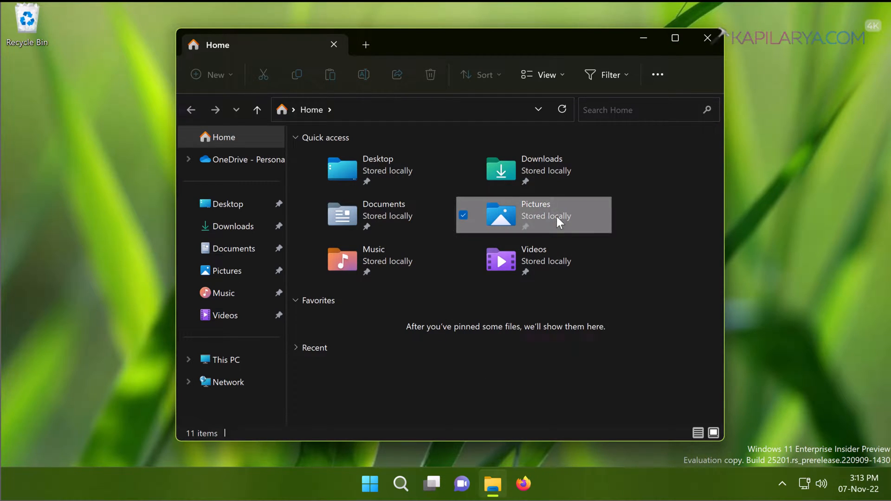
pyautogui.rightClick(534, 214)
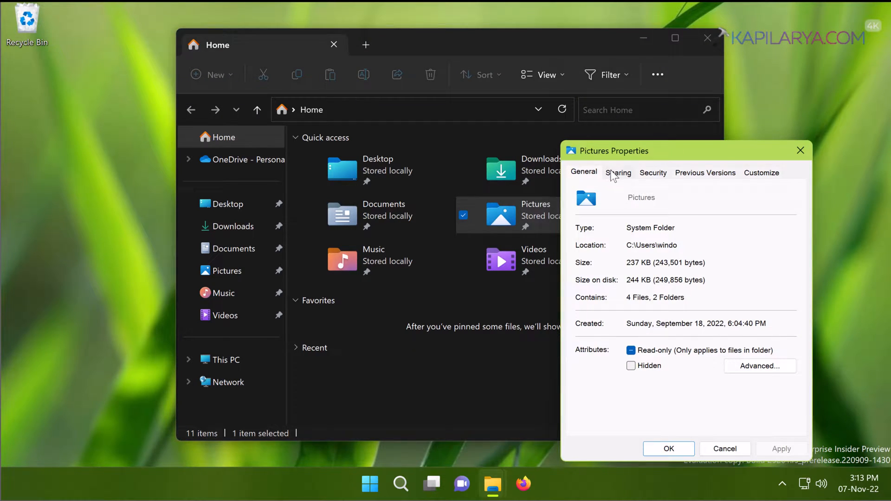
pyautogui.moveTo(642, 179)
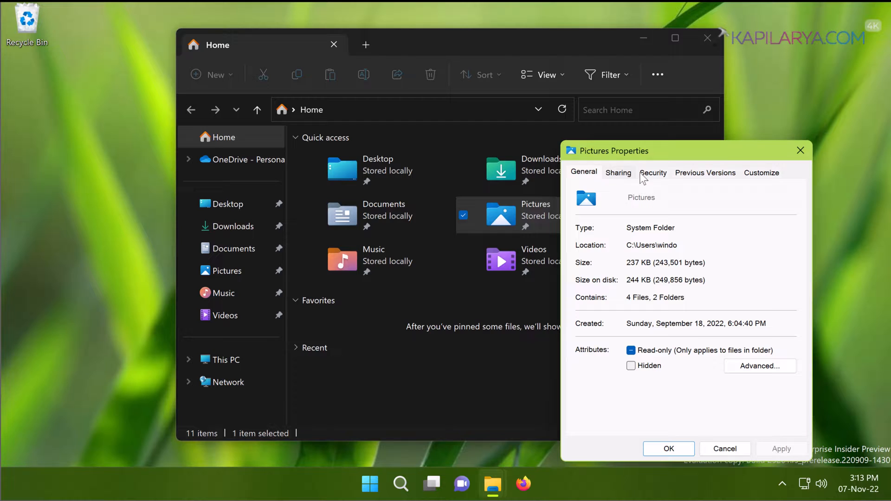
pyautogui.moveTo(732, 179)
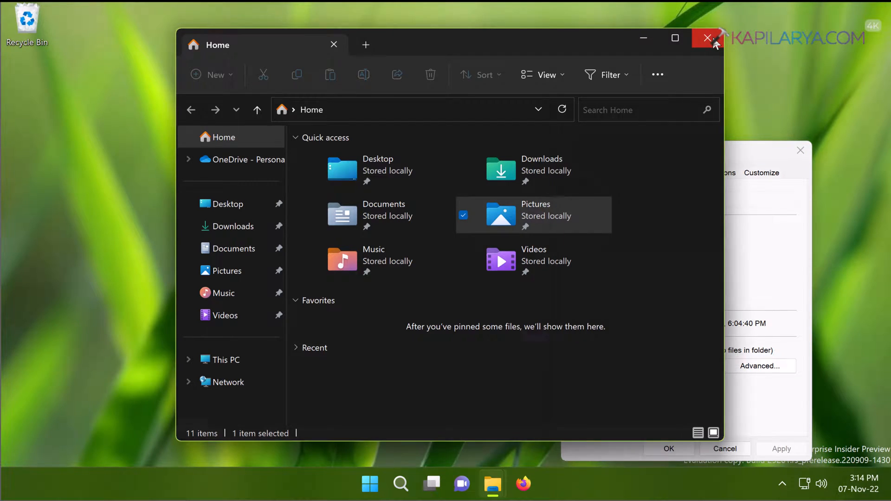
# Step: Close File Explorer, move Pictures Properties aside and reach Run from the Start menu
pyautogui.click(707, 38)
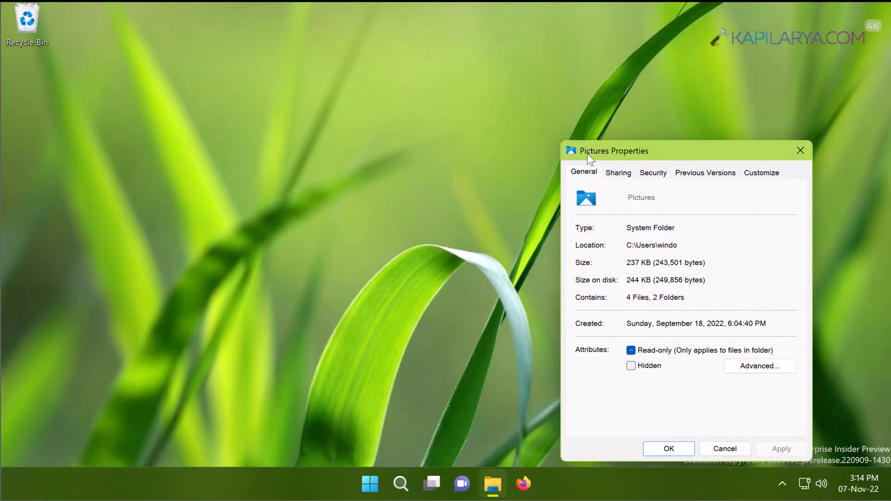
pyautogui.moveTo(614, 151); pyautogui.dragTo(668, 65)
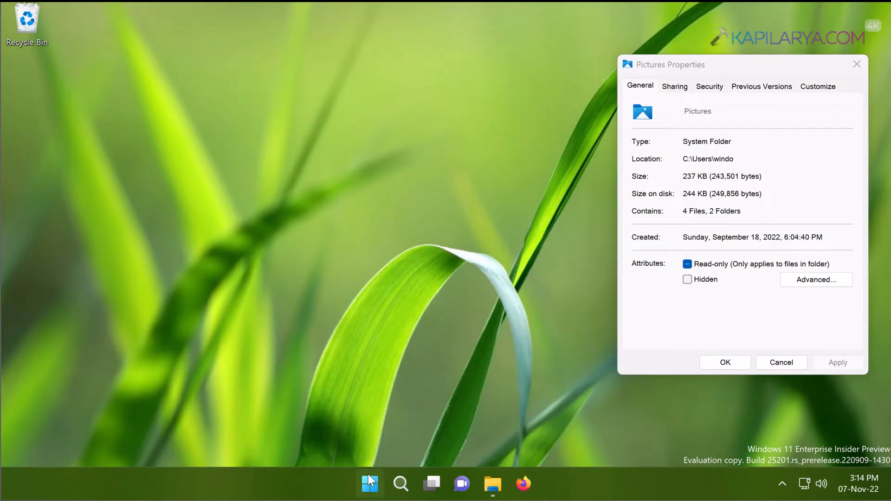
pyautogui.moveTo(369, 483)
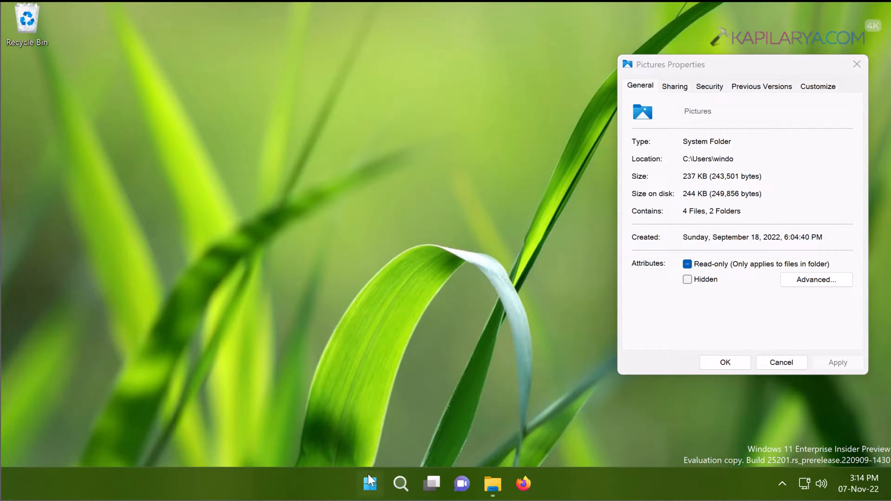
pyautogui.rightClick(369, 483)
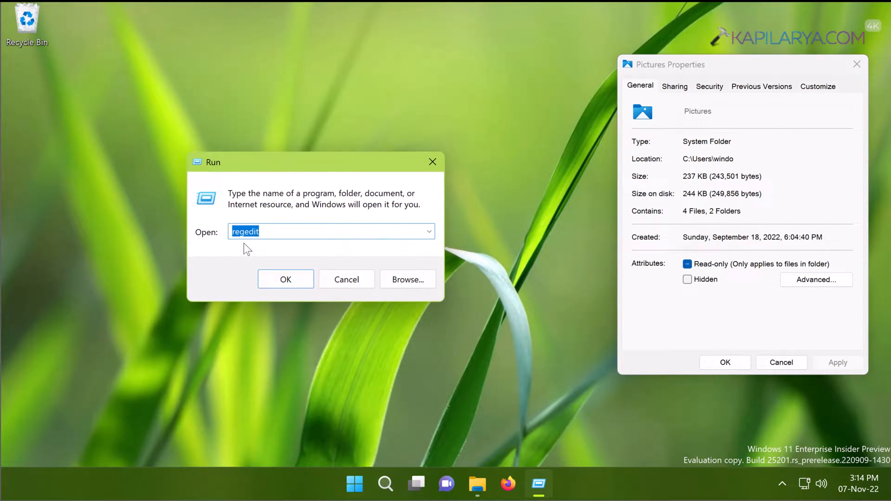
# Step: Launch regedit and reach HKEY_CLASSES_ROOT\Directory\shellex\PropertySheetHandlers
pyautogui.click(285, 279)
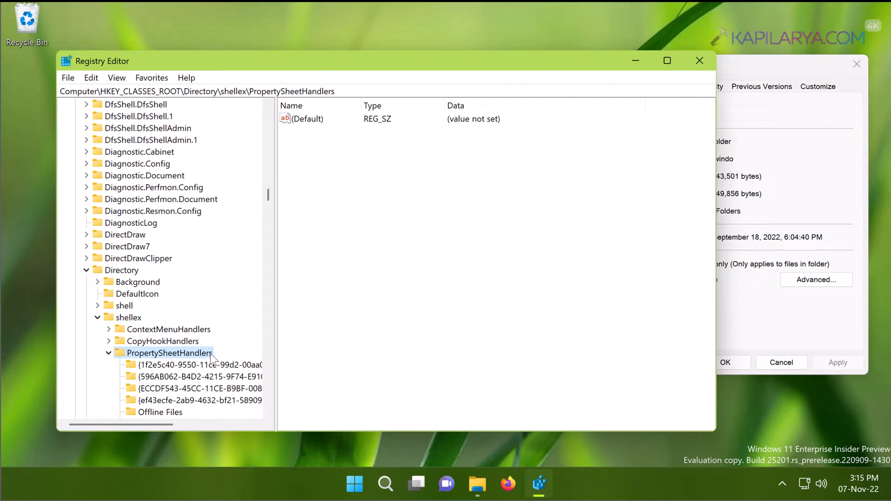
pyautogui.rightClick(169, 353)
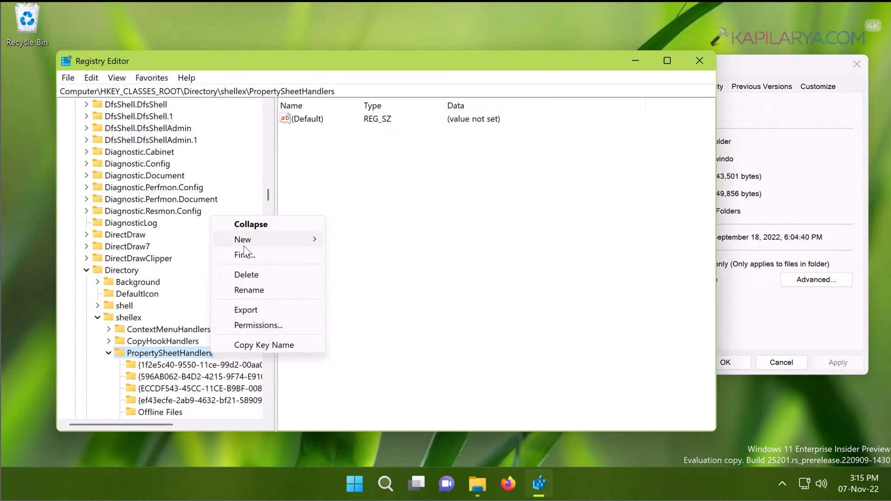
# Step: Create a new subkey under PropertySheetHandlers and rename it to {4a7ded0a-ad25-11d0-98a8-0800361b1103}
pyautogui.click(242, 240)
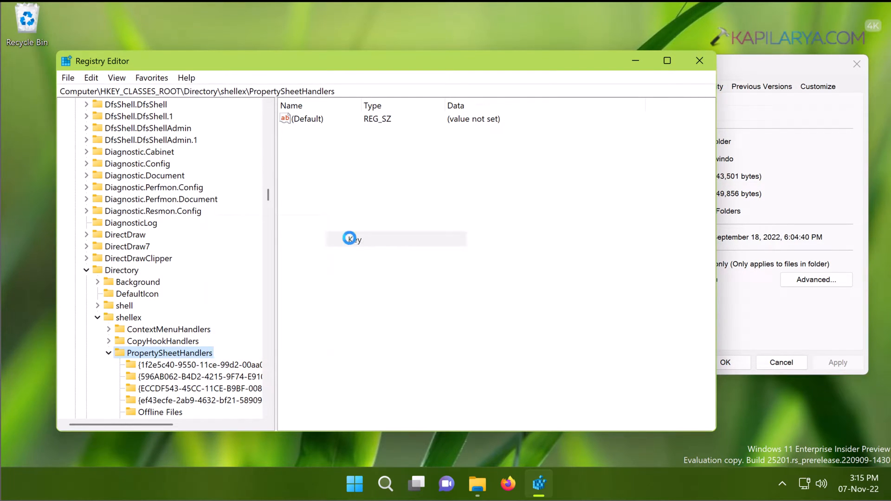
pyautogui.click(353, 238)
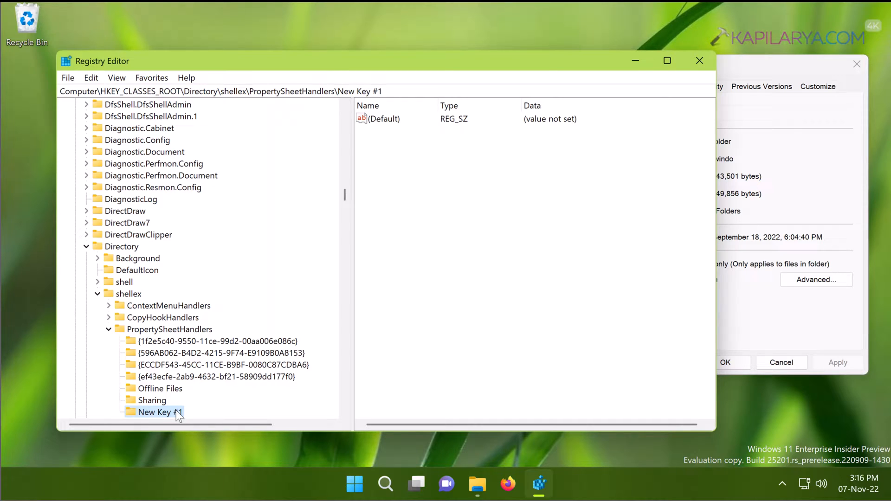
pyautogui.rightClick(154, 412)
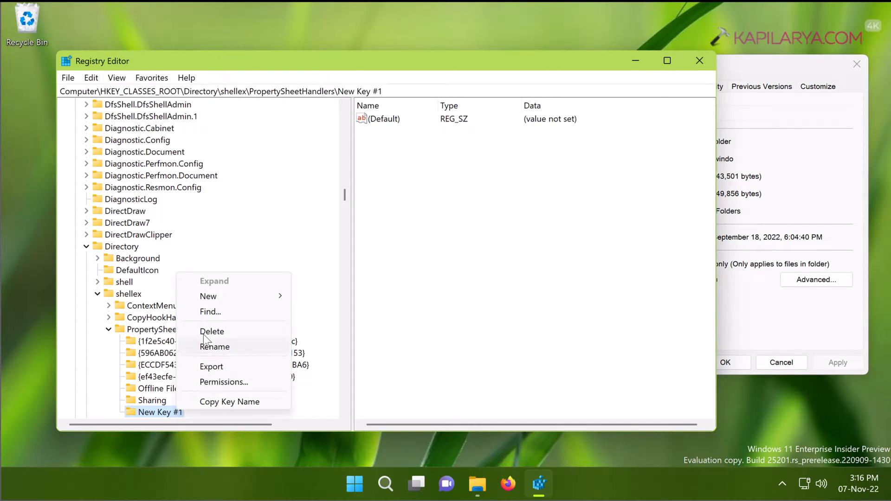
pyautogui.click(214, 346)
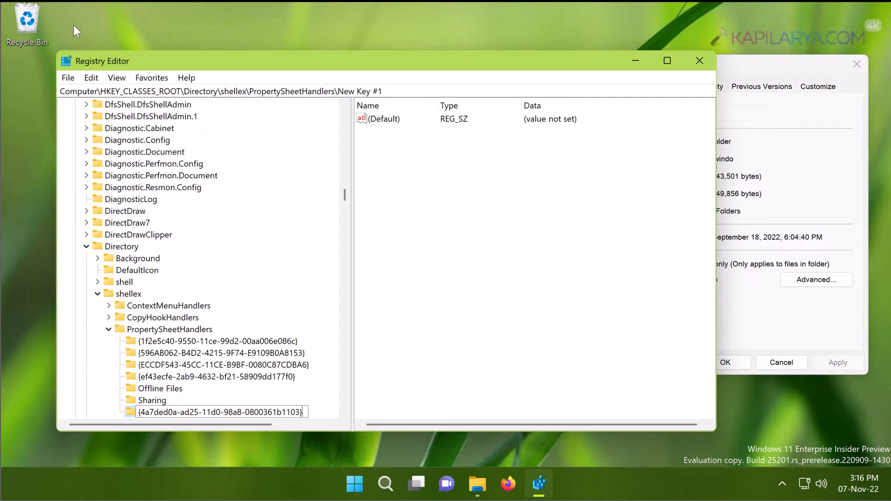
pyautogui.moveTo(263, 209)
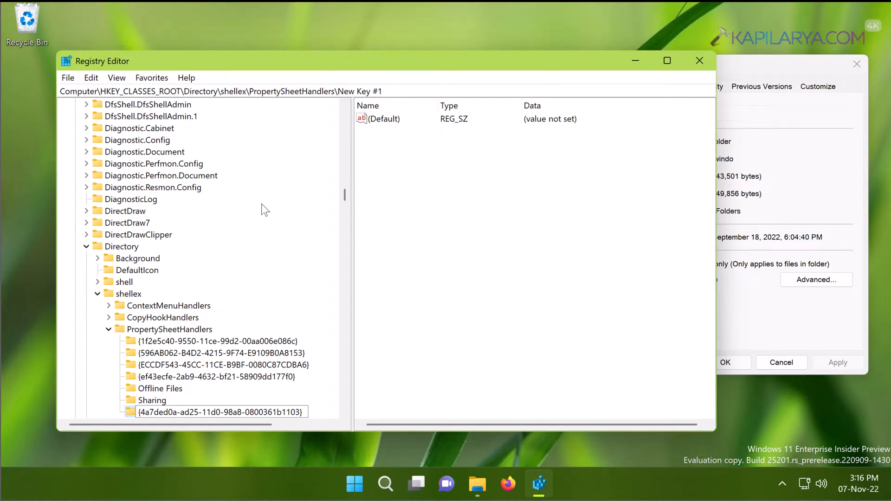
# Step: Commit the GUID key name, then close Registry Editor and the old Pictures Properties
pyautogui.click(219, 412)
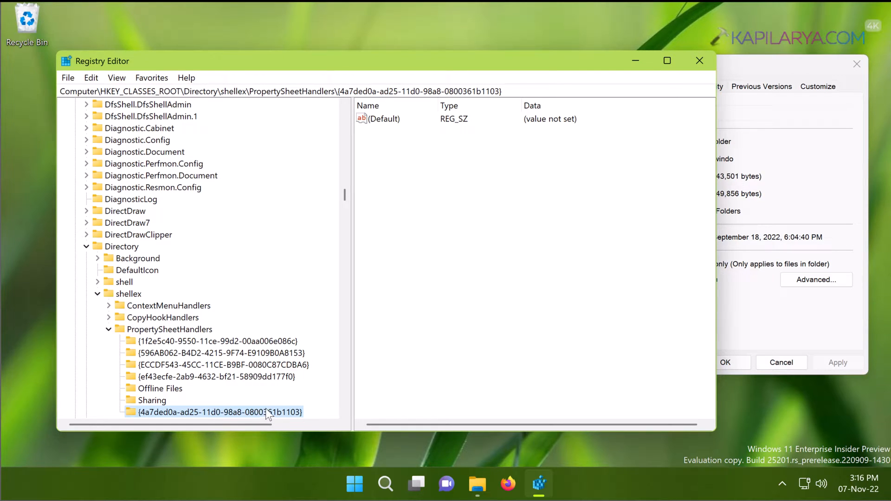
pyautogui.moveTo(323, 407)
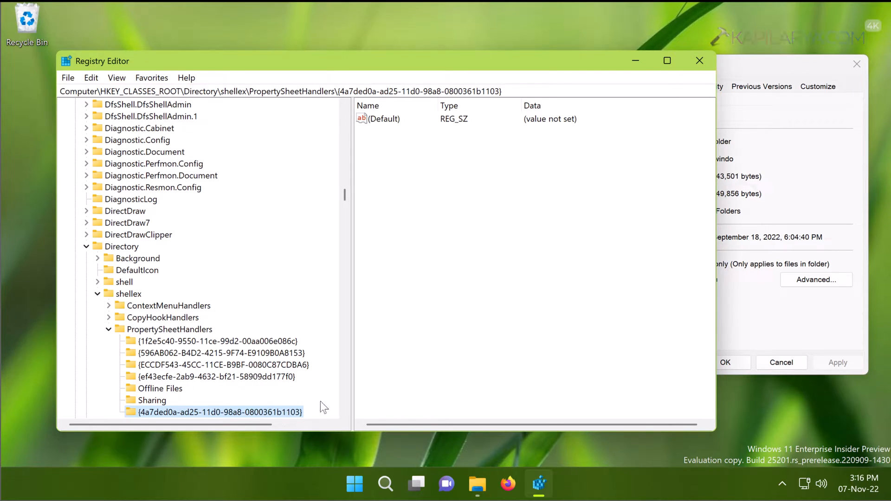
pyautogui.scroll(-3)
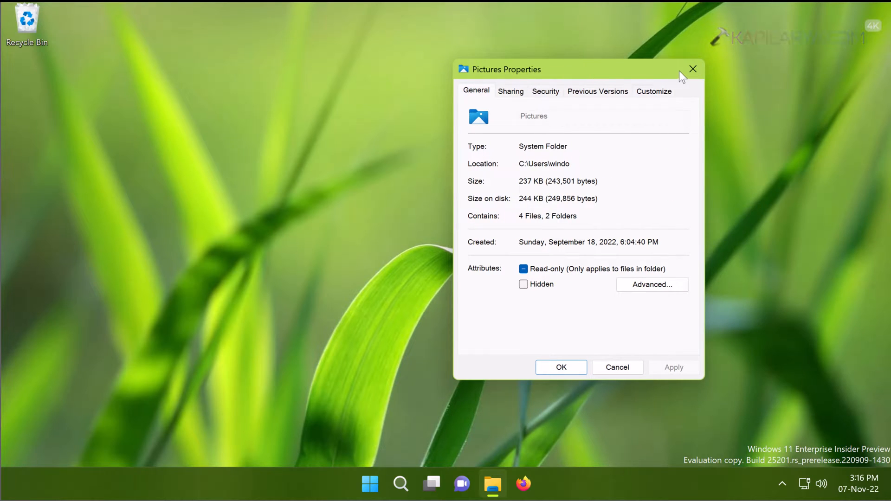
pyautogui.click(693, 69)
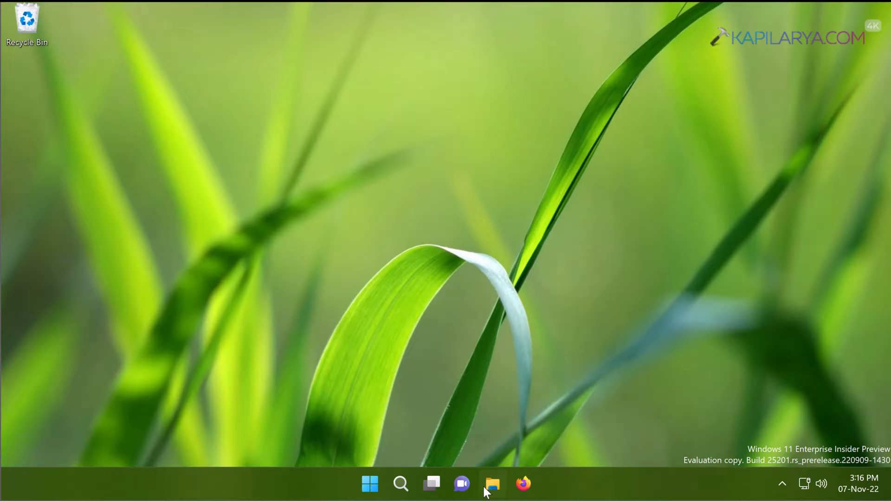
# Step: Reopen File Explorer at Home and bring up the Pictures folder's actions
pyautogui.click(492, 484)
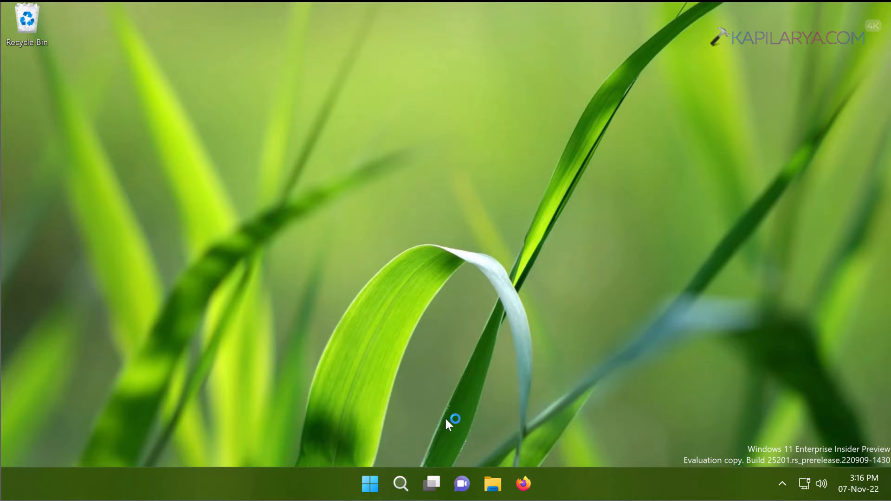
pyautogui.click(492, 484)
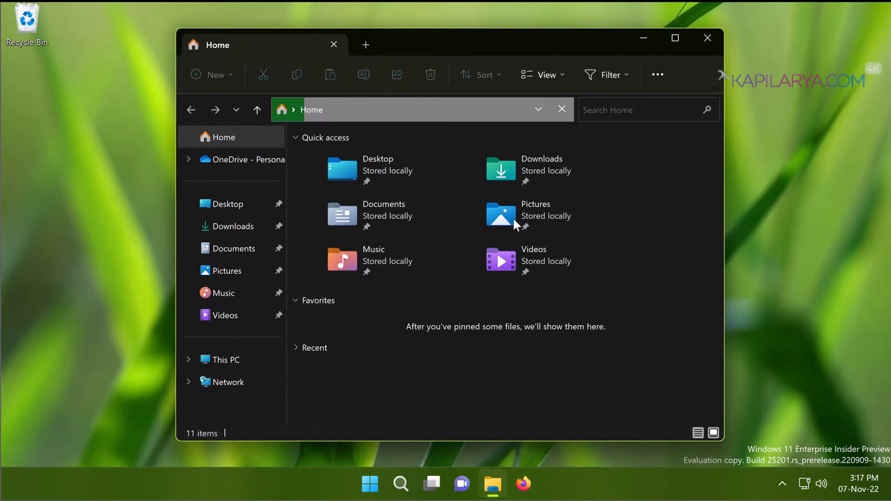
pyautogui.click(535, 215)
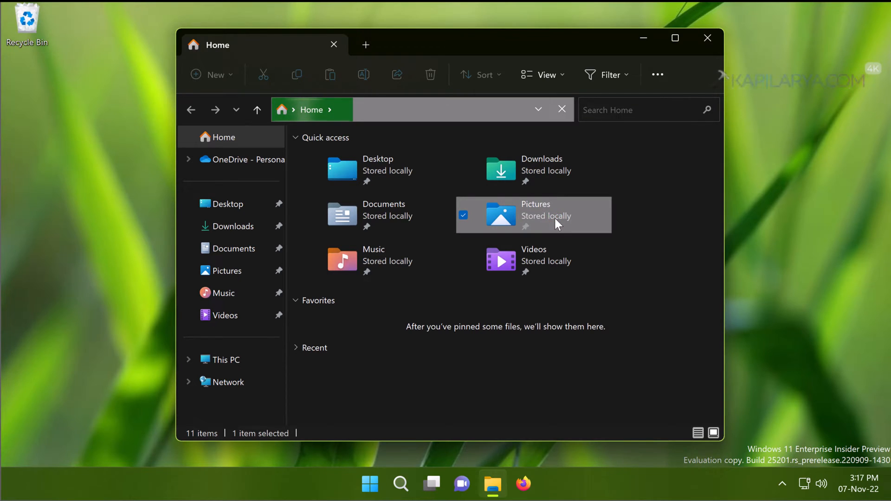
pyautogui.rightClick(535, 214)
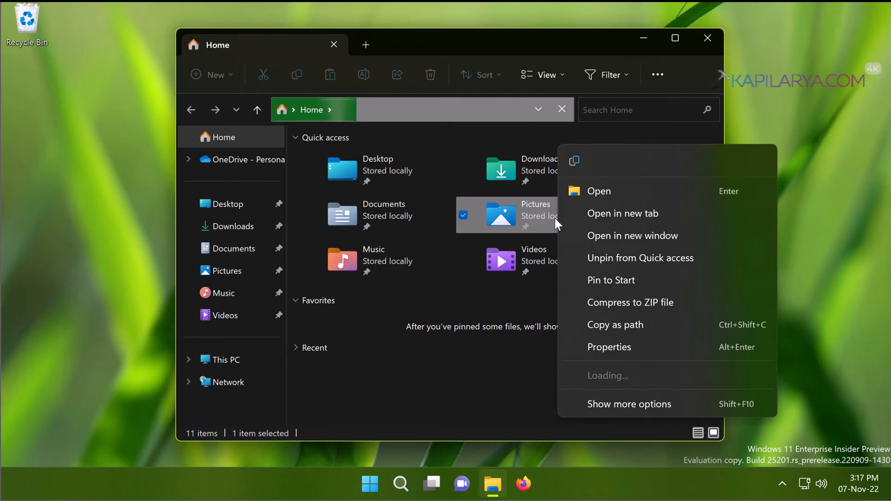
pyautogui.moveTo(609, 347)
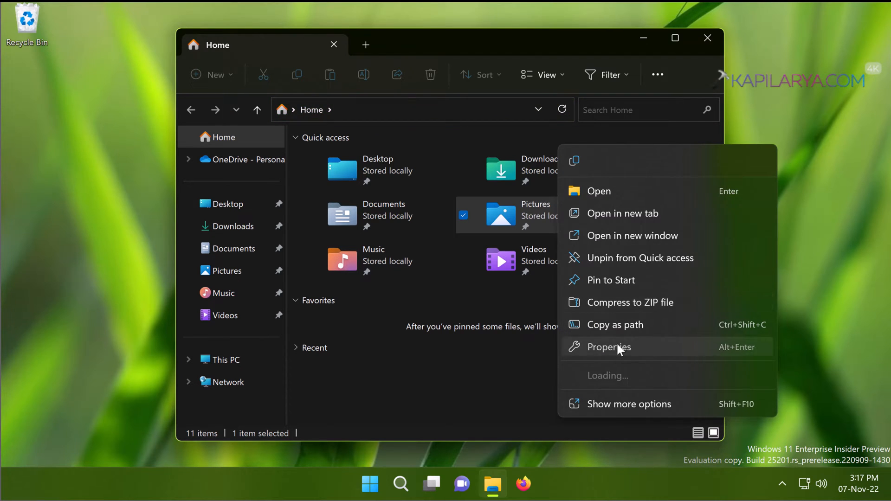
# Step: View the restored Location tab showing C:\Users\windo\Pictures in Pictures Properties
pyautogui.click(608, 348)
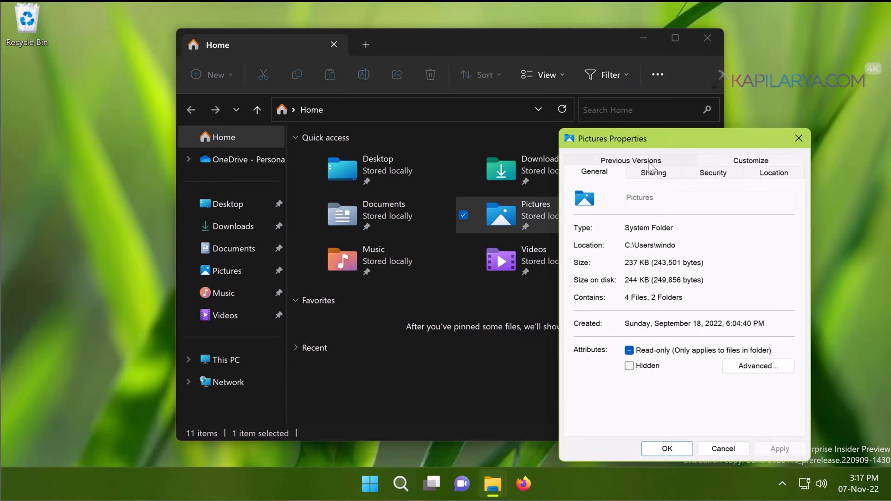
pyautogui.click(774, 172)
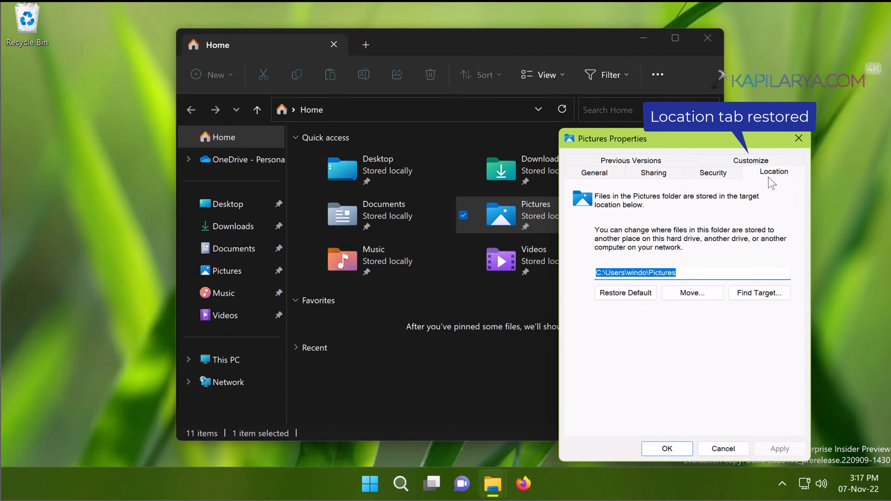